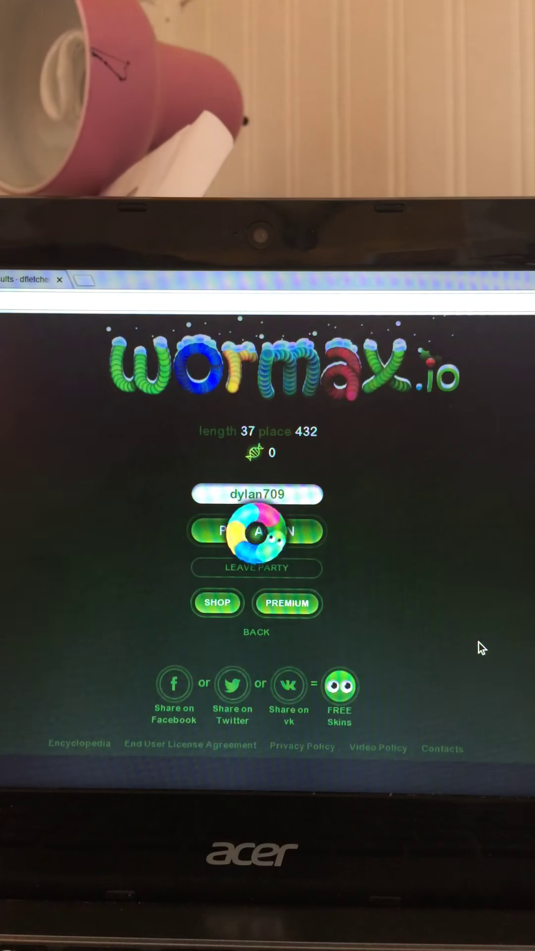
- Start a new Wormax.io round as dylan709 so a fresh worm enters the arena
{"action": "left_click", "coordinate": [257, 543]}
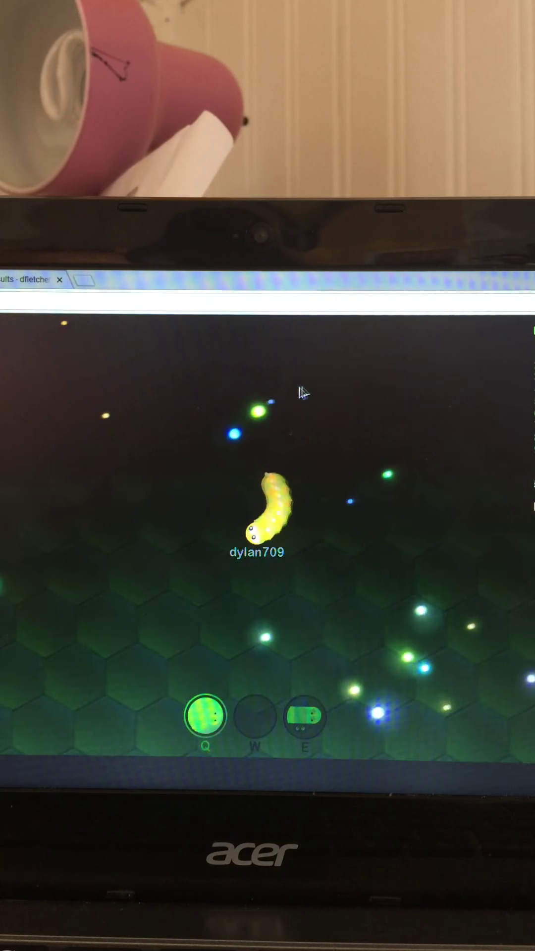